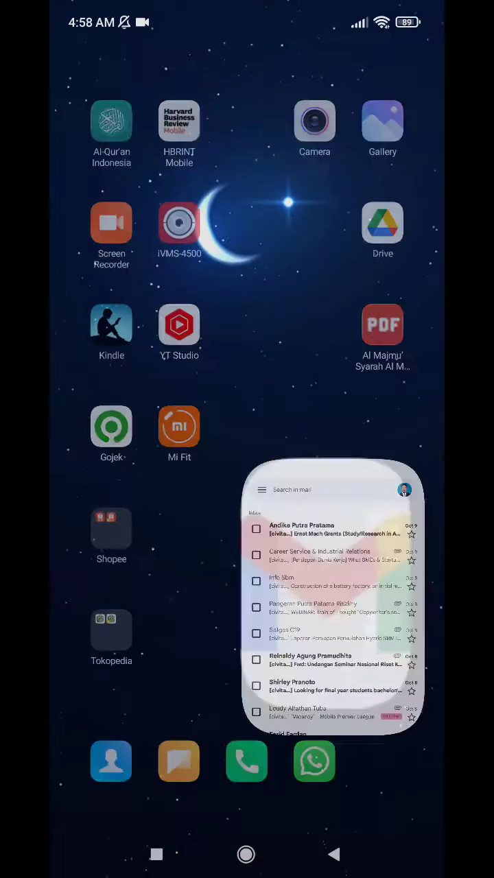
- Launch Gmail from the Android home screen
{"action": "left_click", "coordinate": [332, 594]}
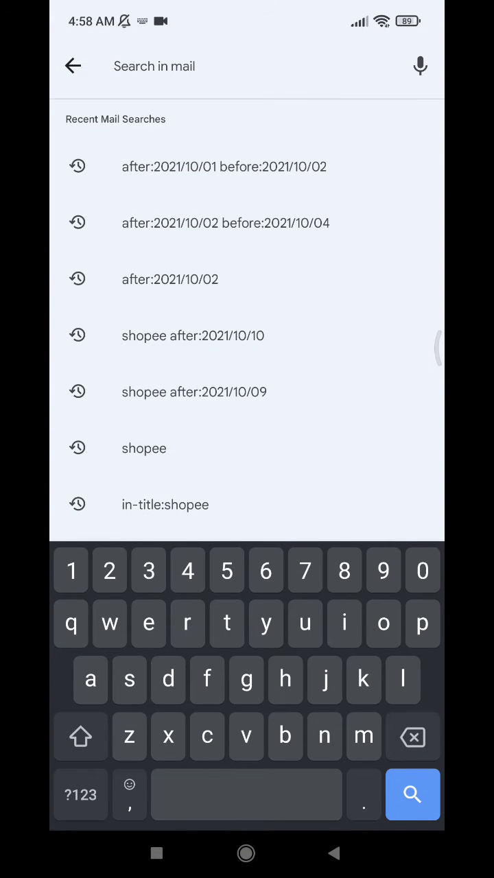
{"action": "left_click", "coordinate": [73, 66]}
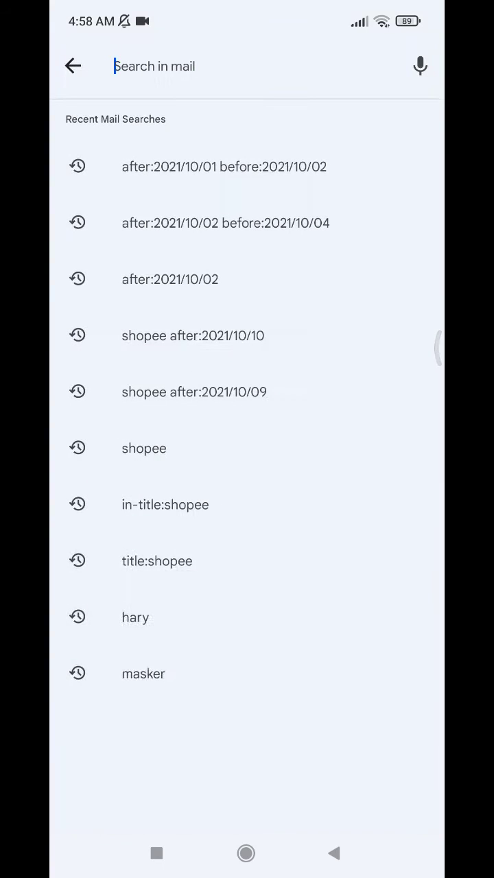
{"action": "left_click", "coordinate": [72, 66]}
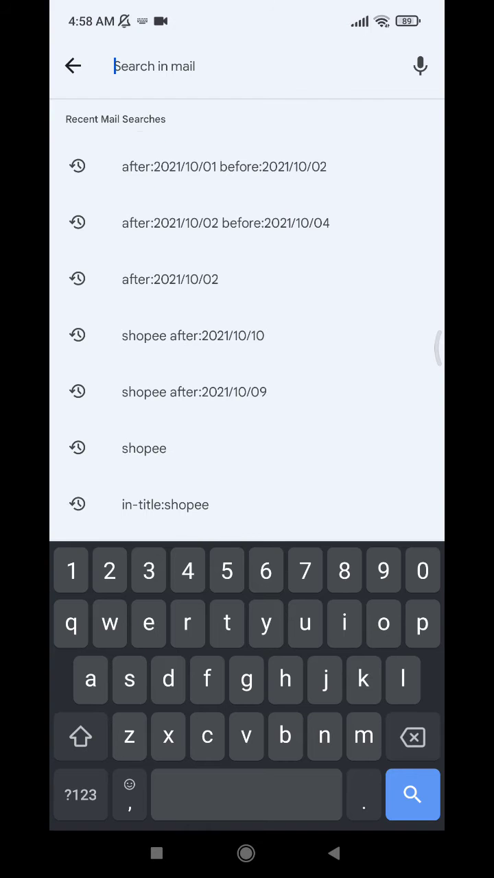
{"action": "scroll", "scroll_direction": "up", "scroll_amount": 3}
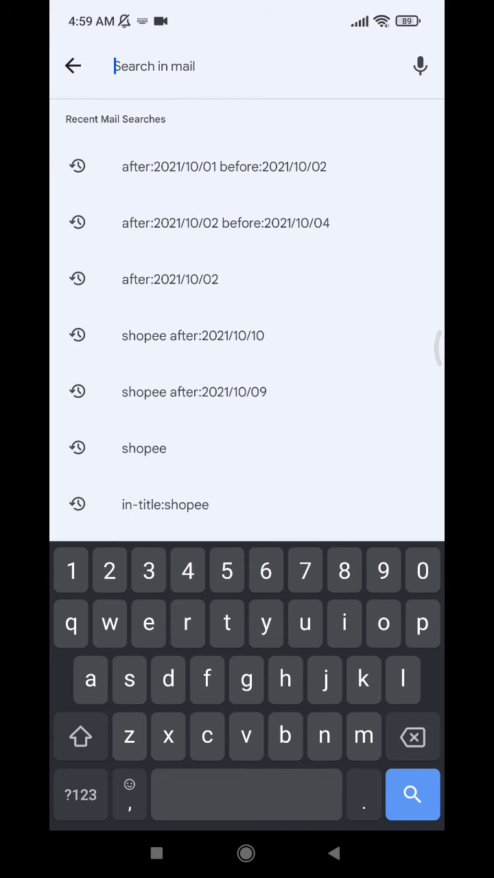
- Enter the search query 'after:2021/09/02' in the Gmail search box
{"action": "type", "text": "2021"}
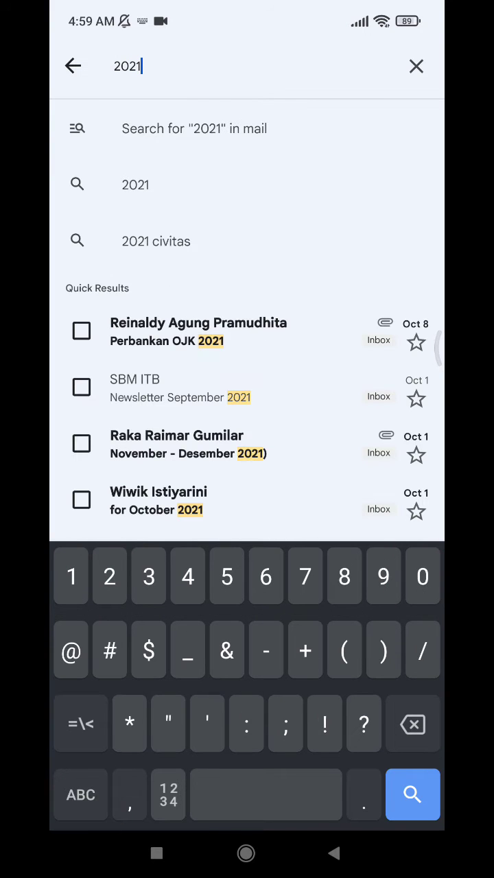
{"action": "key", "text": "Backspace"}
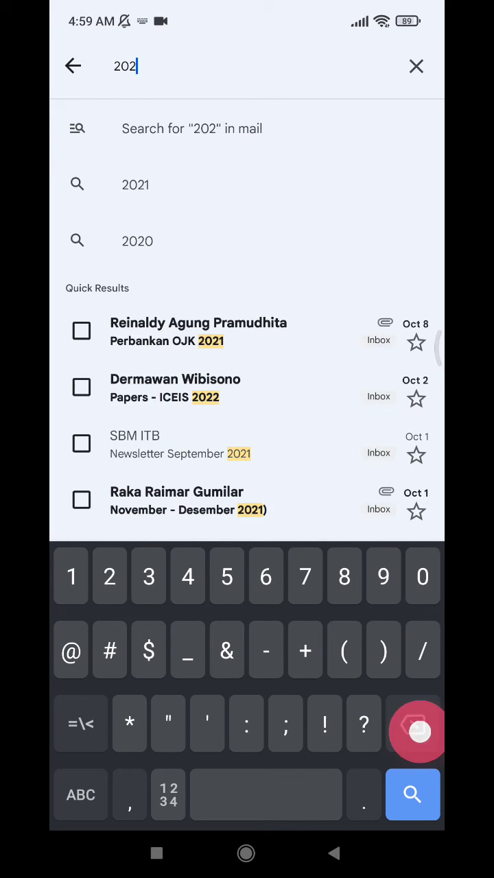
{"action": "left_click", "coordinate": [416, 66]}
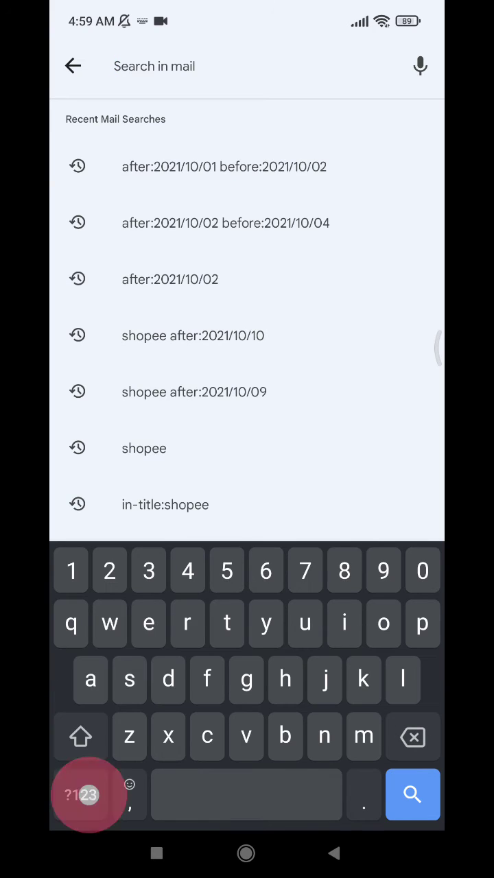
{"action": "type", "text": "after:2021/"}
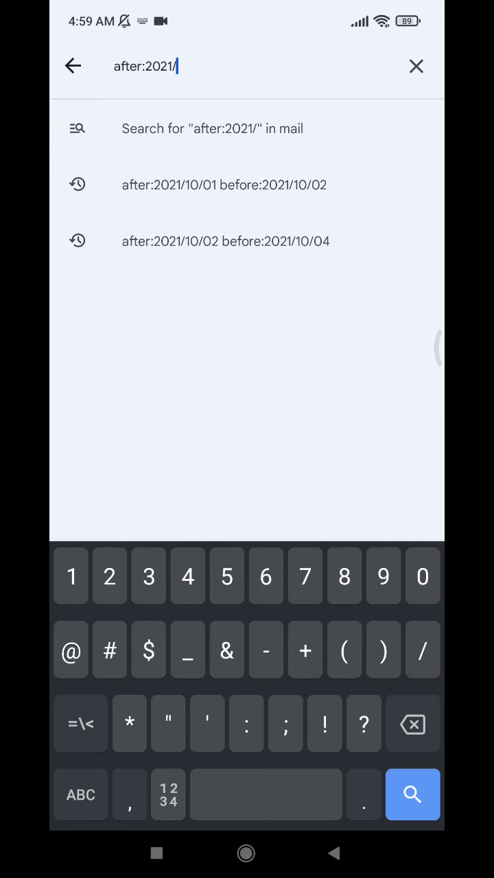
{"action": "type", "text": "09/"}
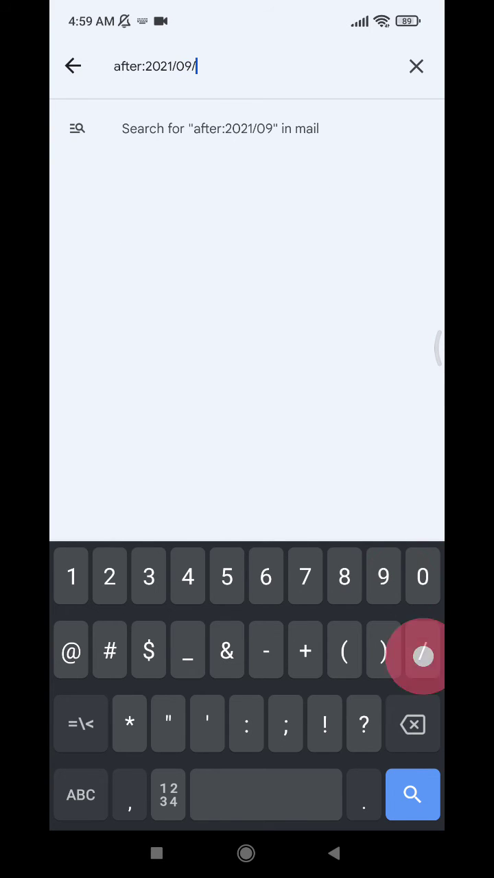
{"action": "type", "text": "02"}
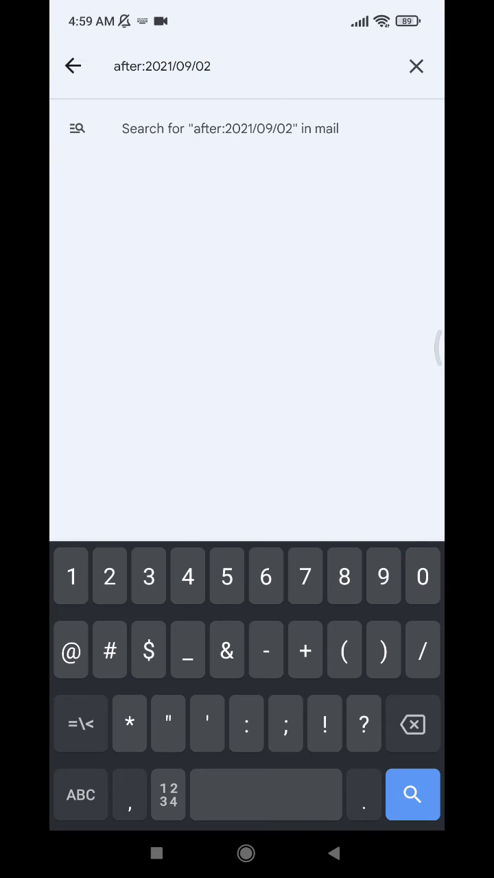
- Run the 'after:2021/09/02' search, scroll the results, and reopen the query for editing
{"action": "left_click", "coordinate": [412, 795]}
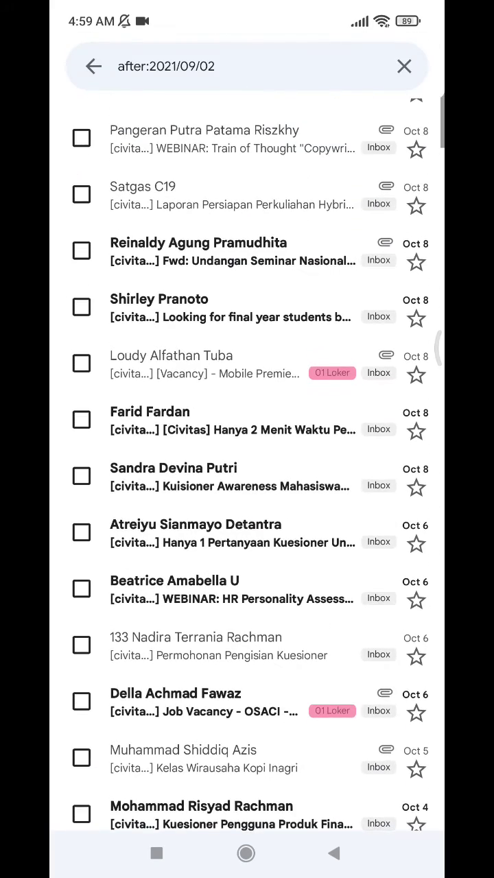
{"action": "scroll", "scroll_direction": "down", "scroll_amount": 3}
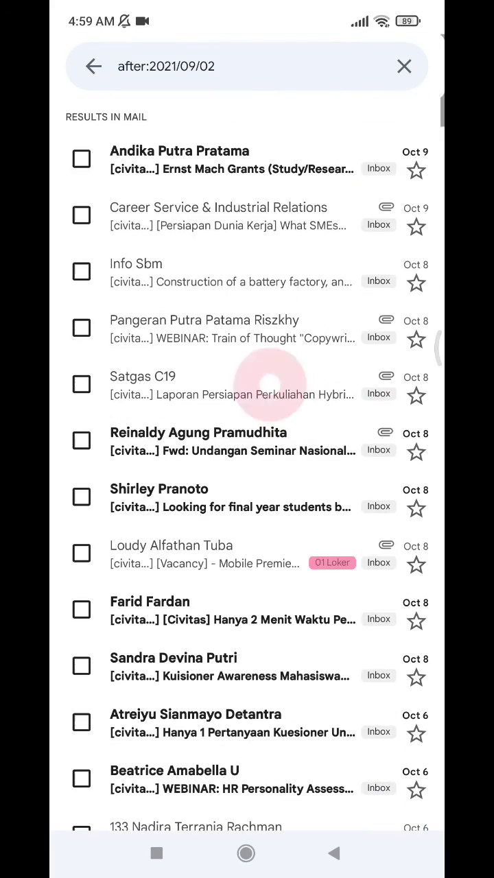
{"action": "left_click", "coordinate": [247, 66]}
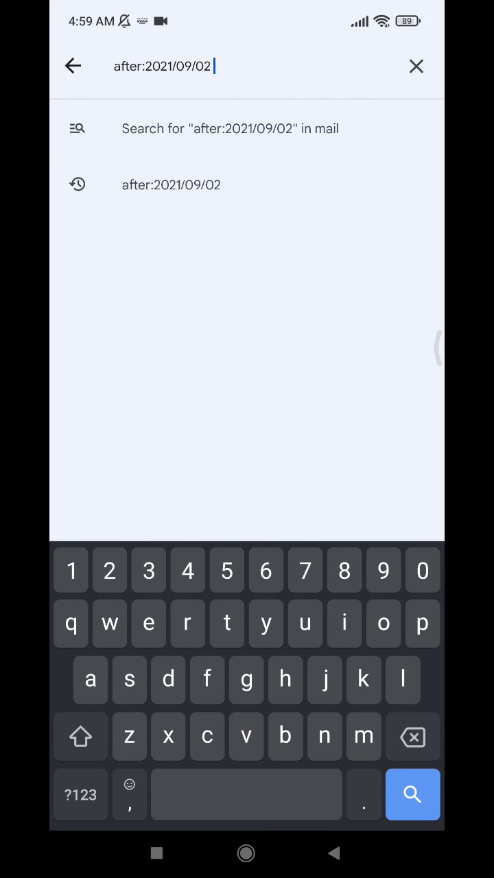
- Extend the query to 'after:2021/09/02 before:2021/09/03'
{"action": "type", "text": "before:2021/"}
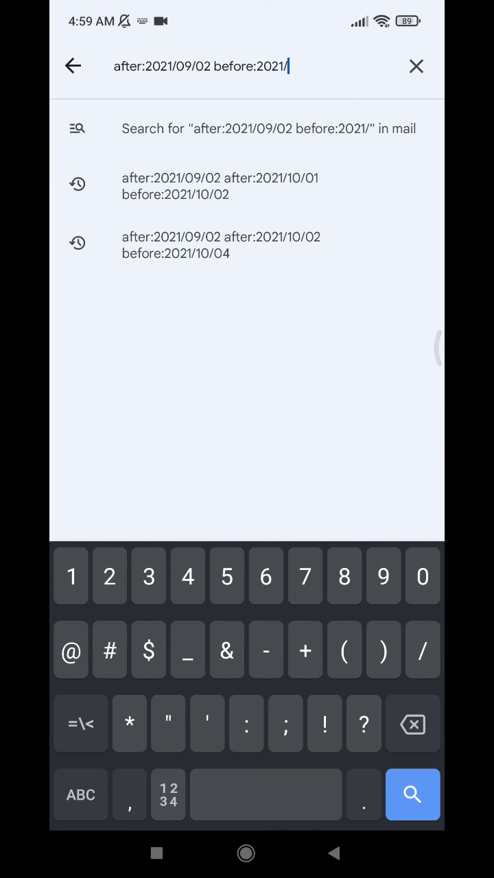
{"action": "type", "text": "09/"}
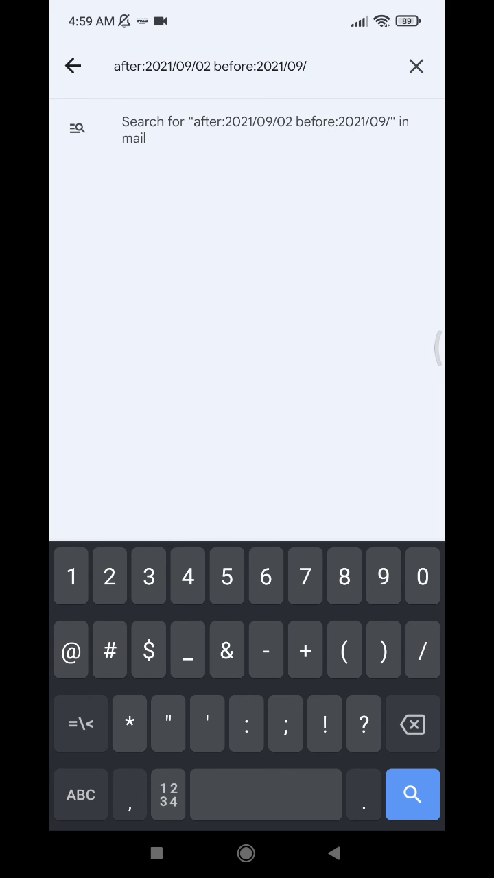
{"action": "type", "text": "3"}
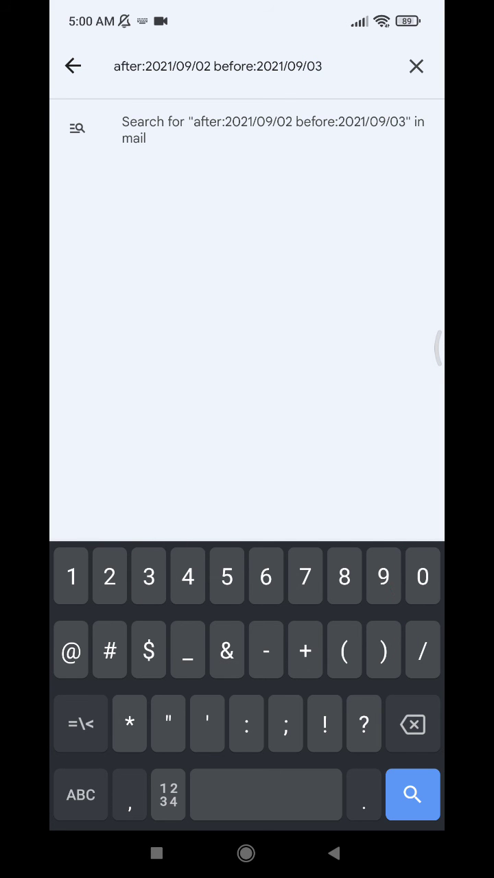
{"action": "left_click", "coordinate": [413, 796]}
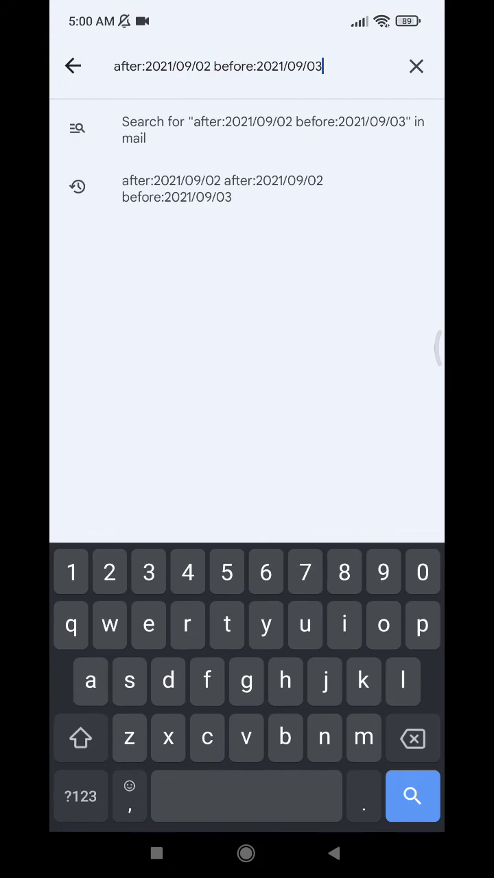
- Correct the dates to 'after:2021/09/01 before:2021/09/02' and run the search
{"action": "key", "text": "Backspace"}
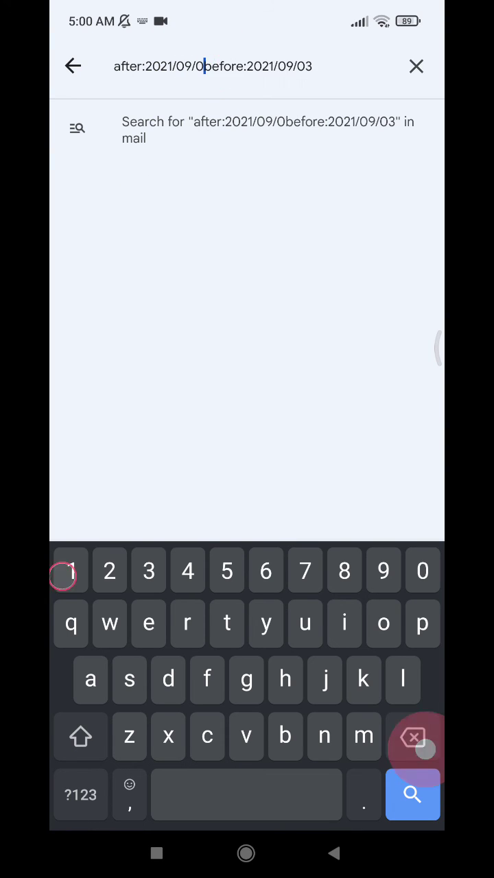
{"action": "type", "text": "1"}
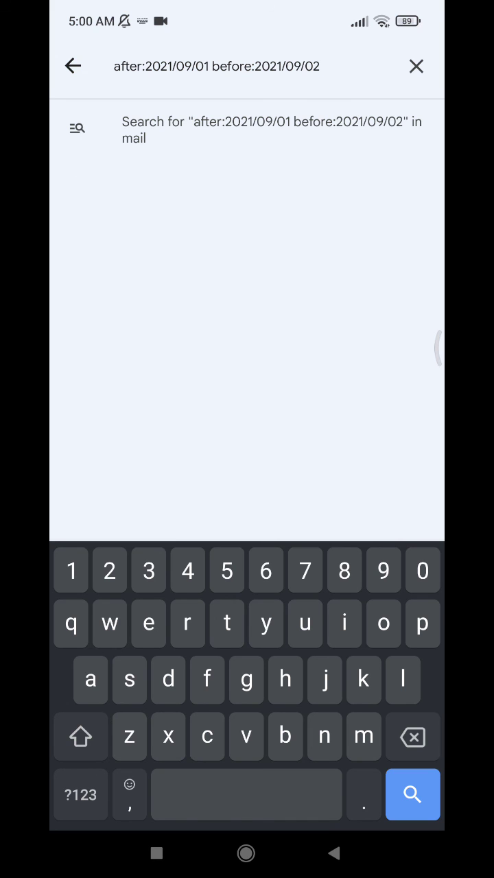
{"action": "left_click", "coordinate": [413, 795]}
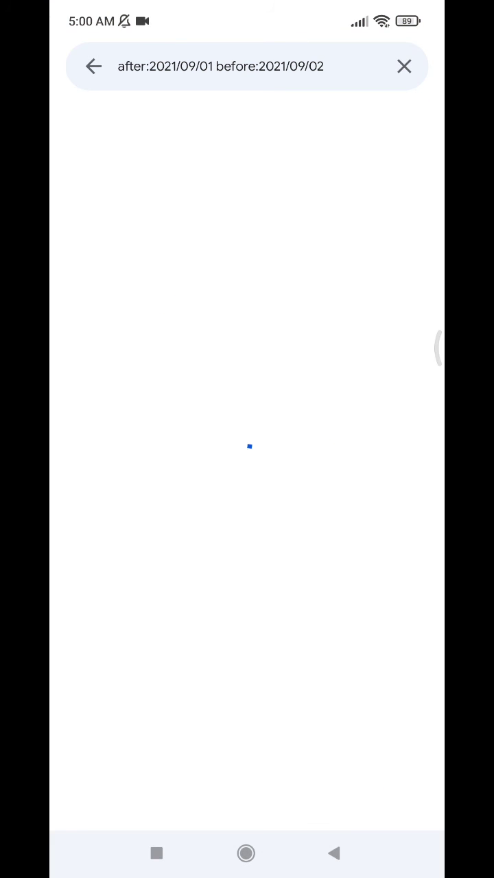